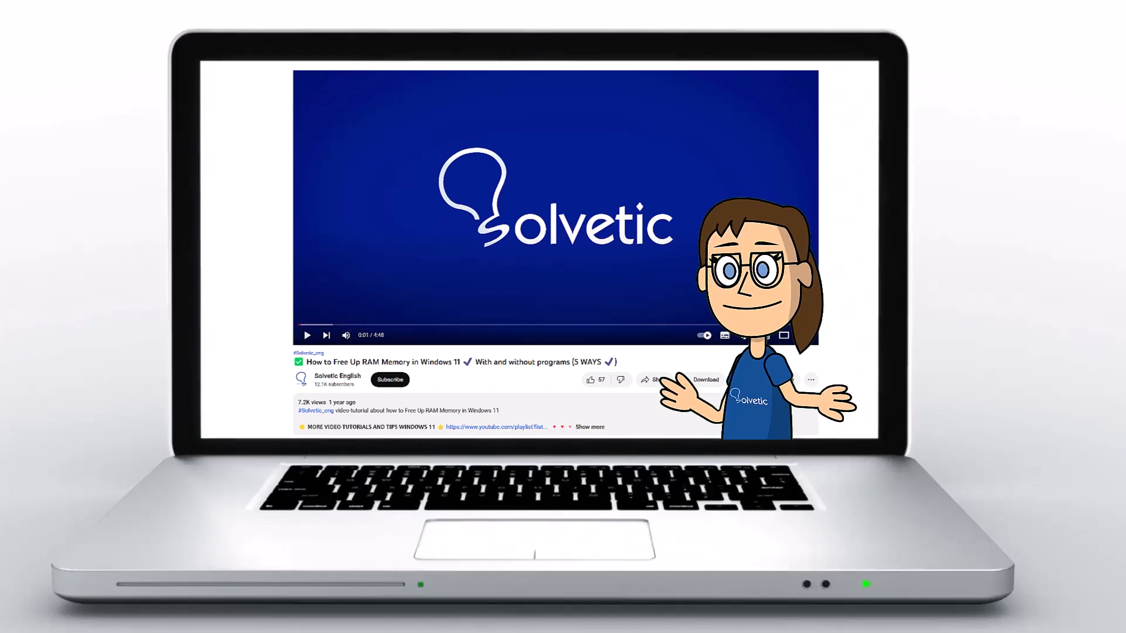
# - Create a new blank A4 Document design from the Canva home page
pyautogui.click(589, 427)
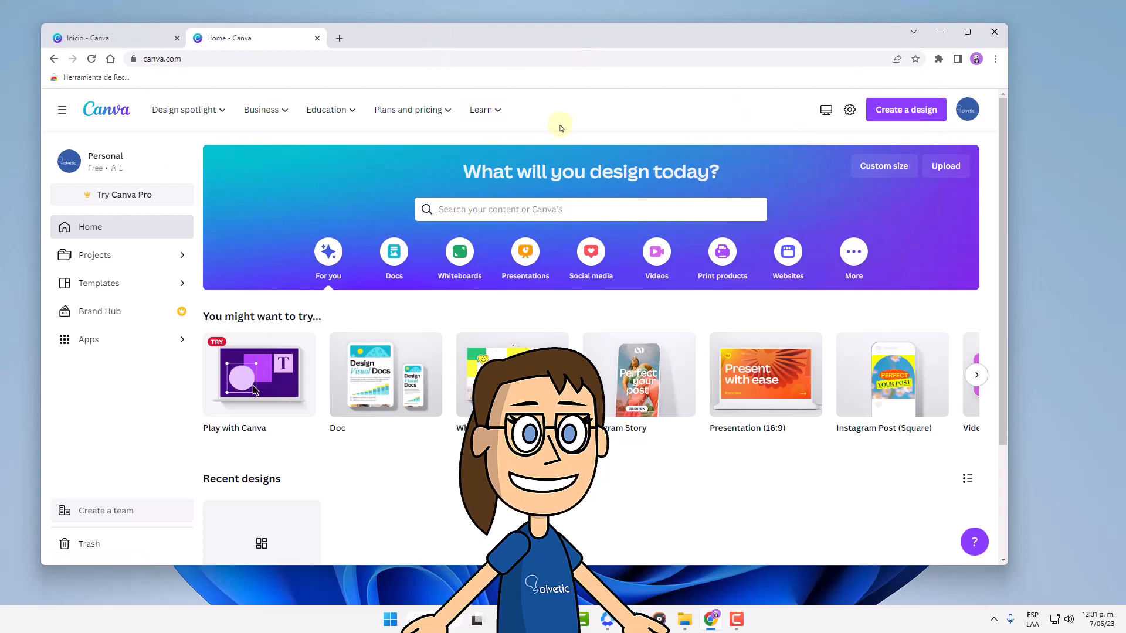
pyautogui.moveTo(906, 109)
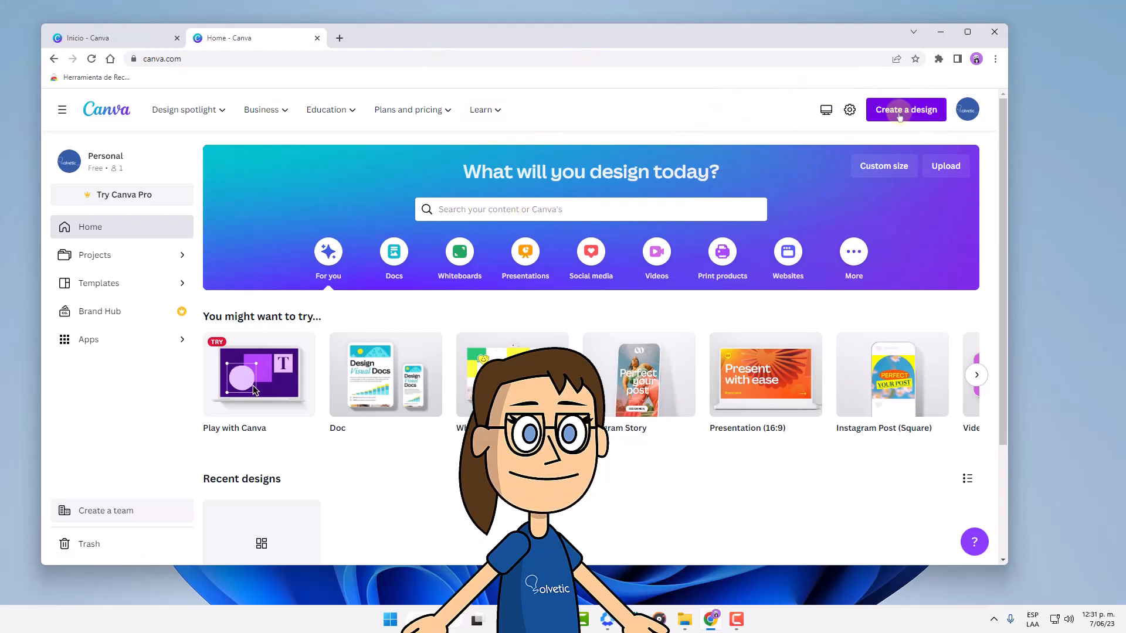
pyautogui.click(906, 109)
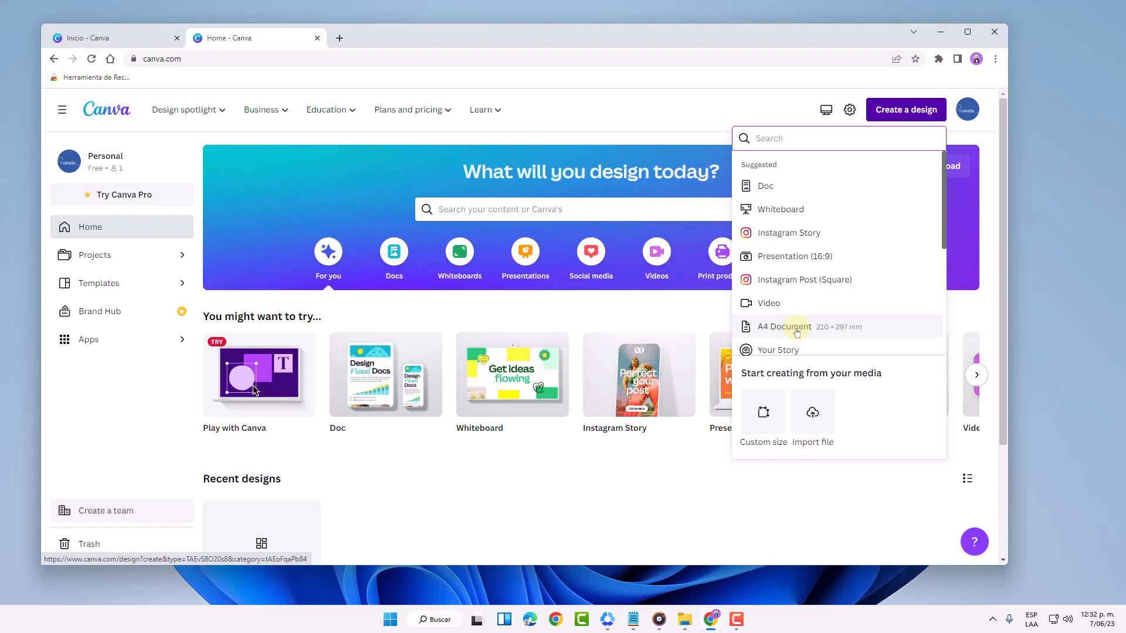
pyautogui.click(783, 327)
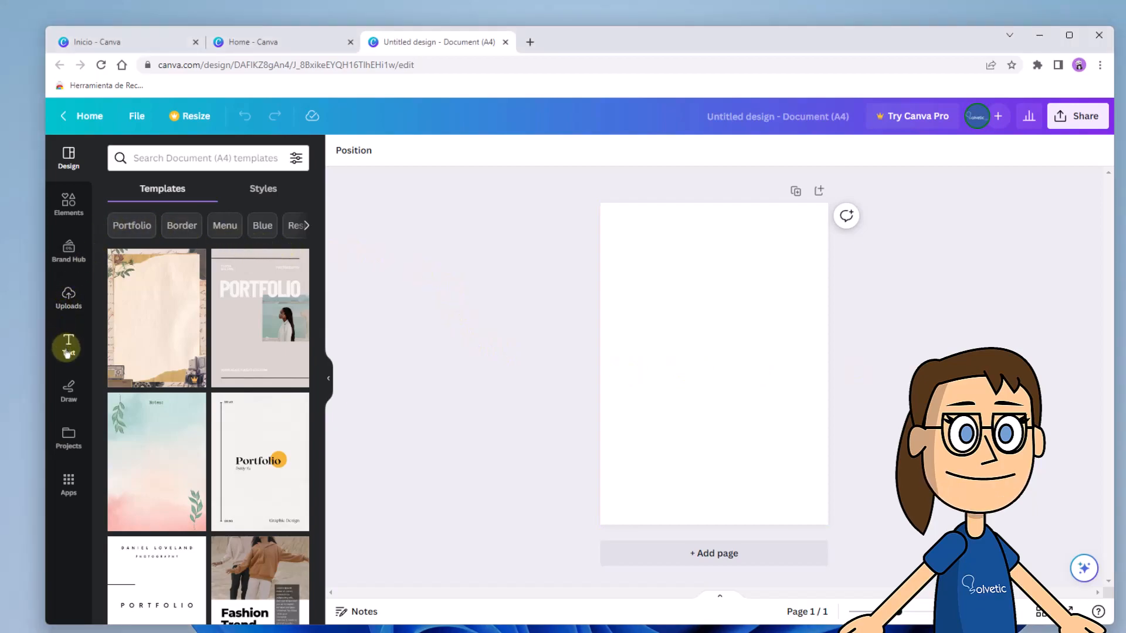
pyautogui.moveTo(68, 348)
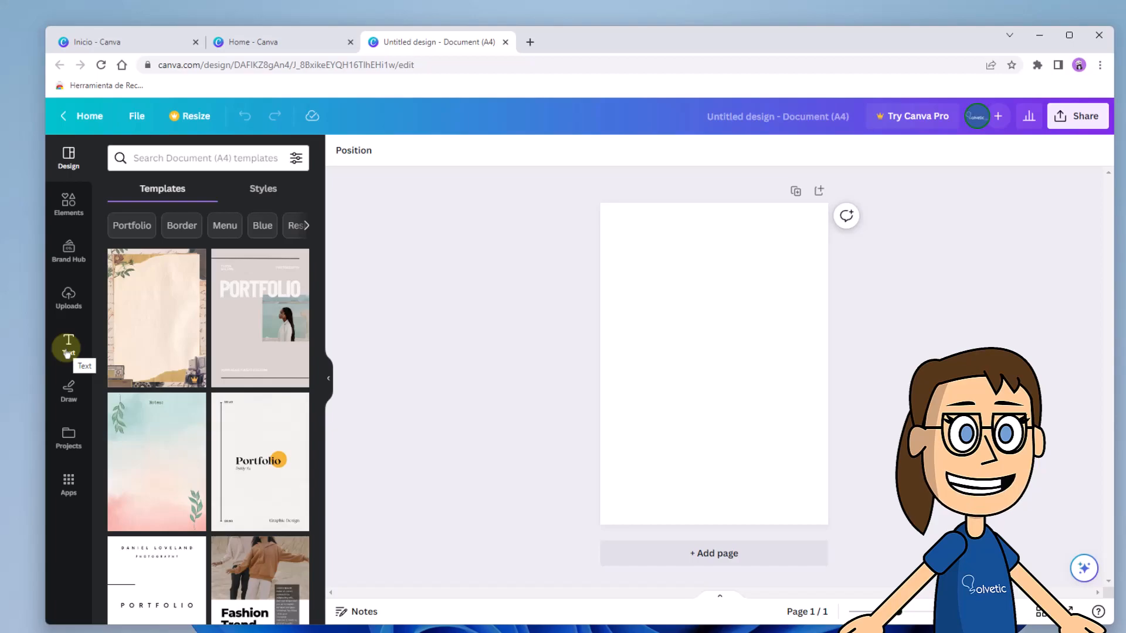
# - Add a subheading text box reading '1' and move it to the page's top-right corner
pyautogui.click(68, 347)
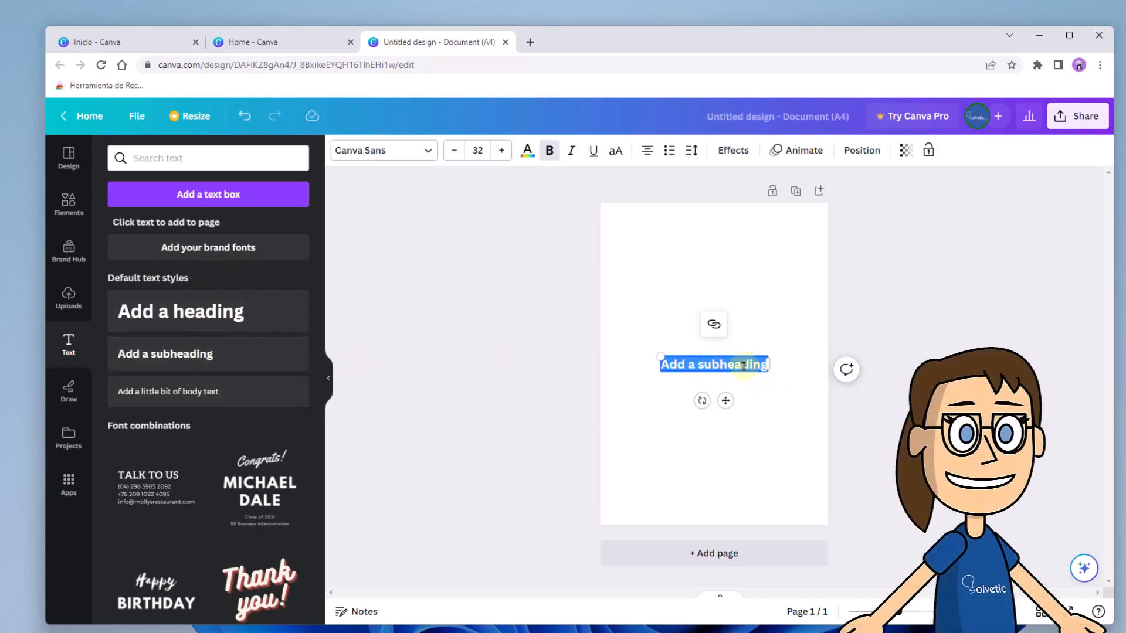
pyautogui.press('Delete')
pyautogui.write('1')
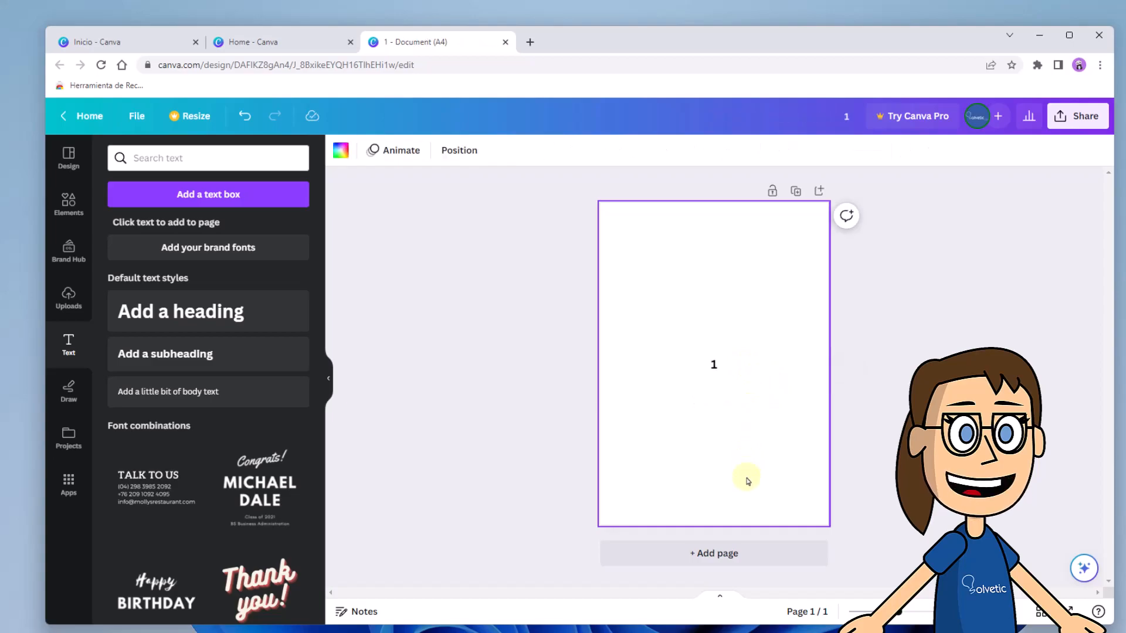
pyautogui.click(713, 364)
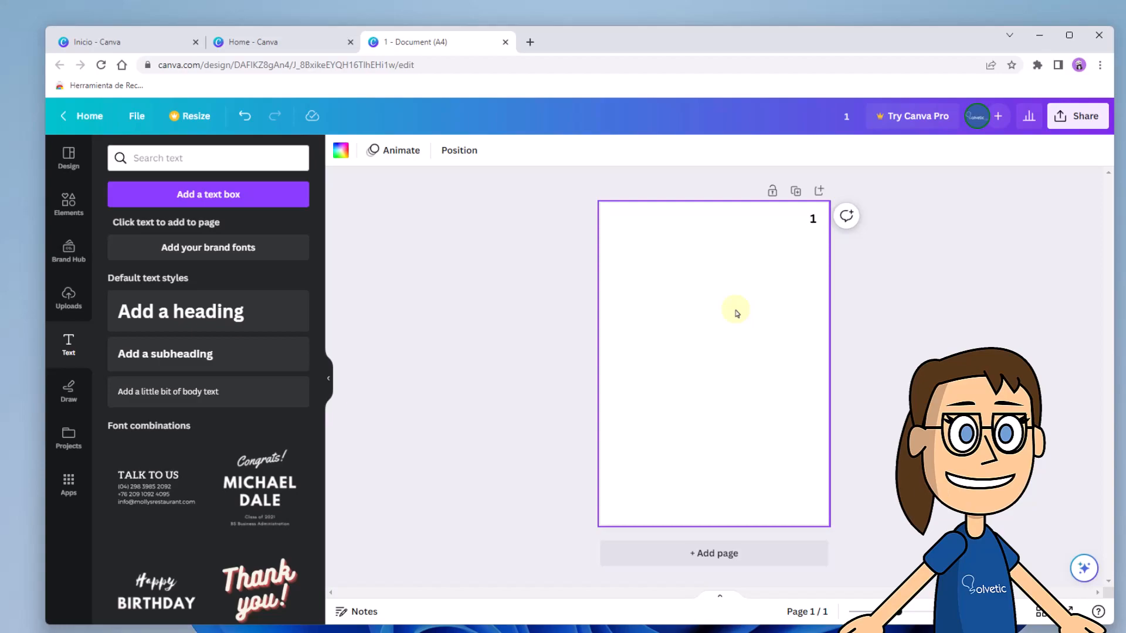
pyautogui.moveTo(795, 191)
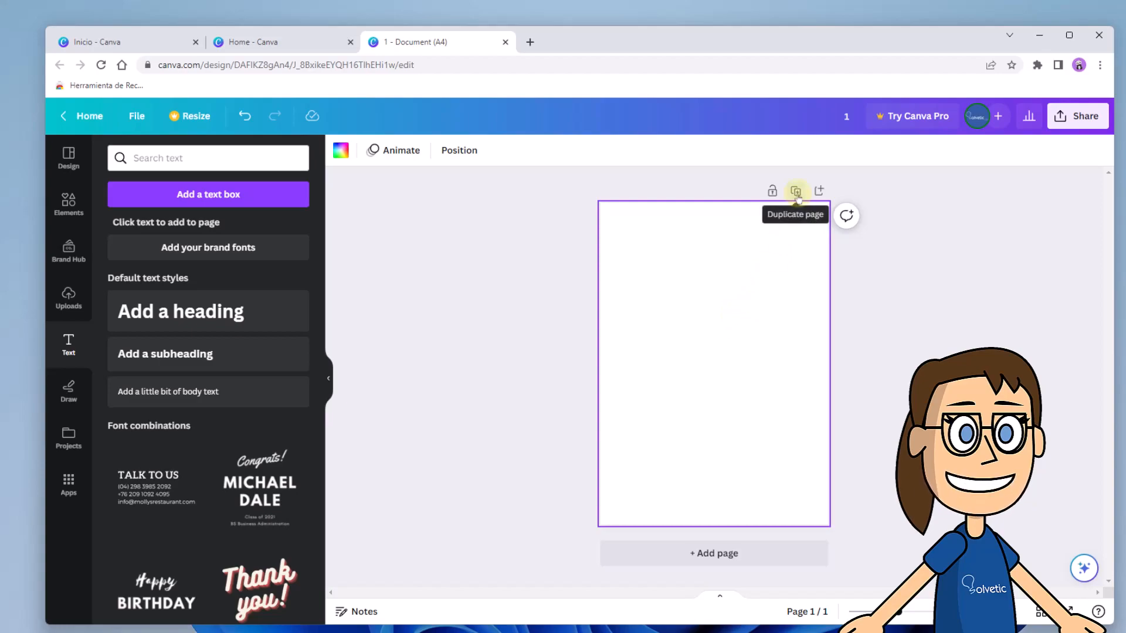
# - Duplicate the numbered page twice and scroll down to page 2
pyautogui.click(795, 192)
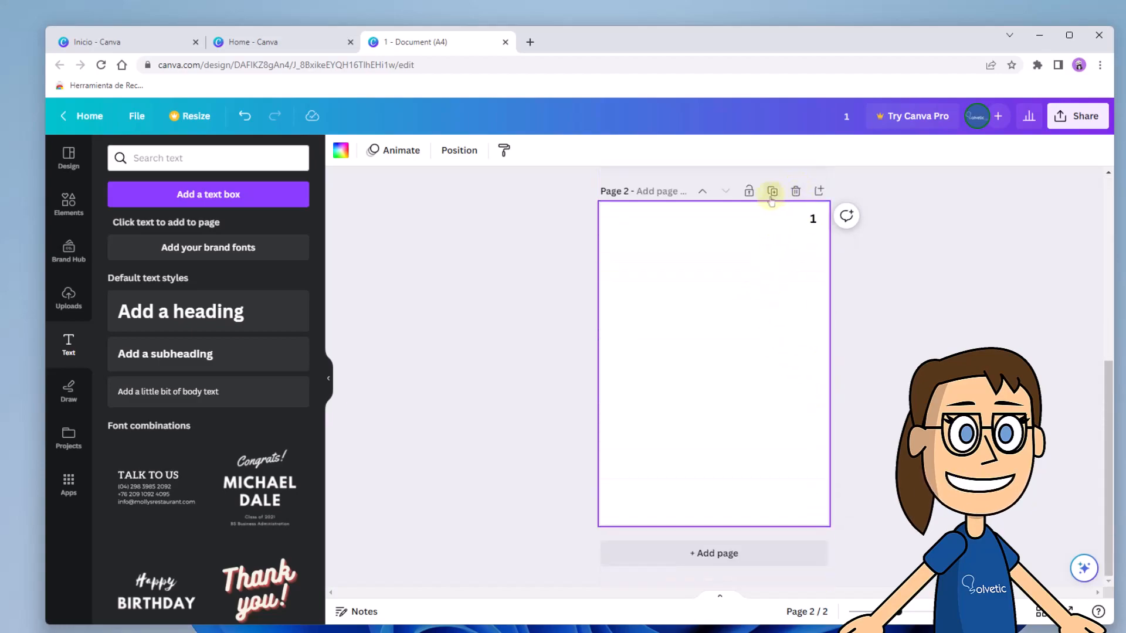
pyautogui.moveTo(772, 191)
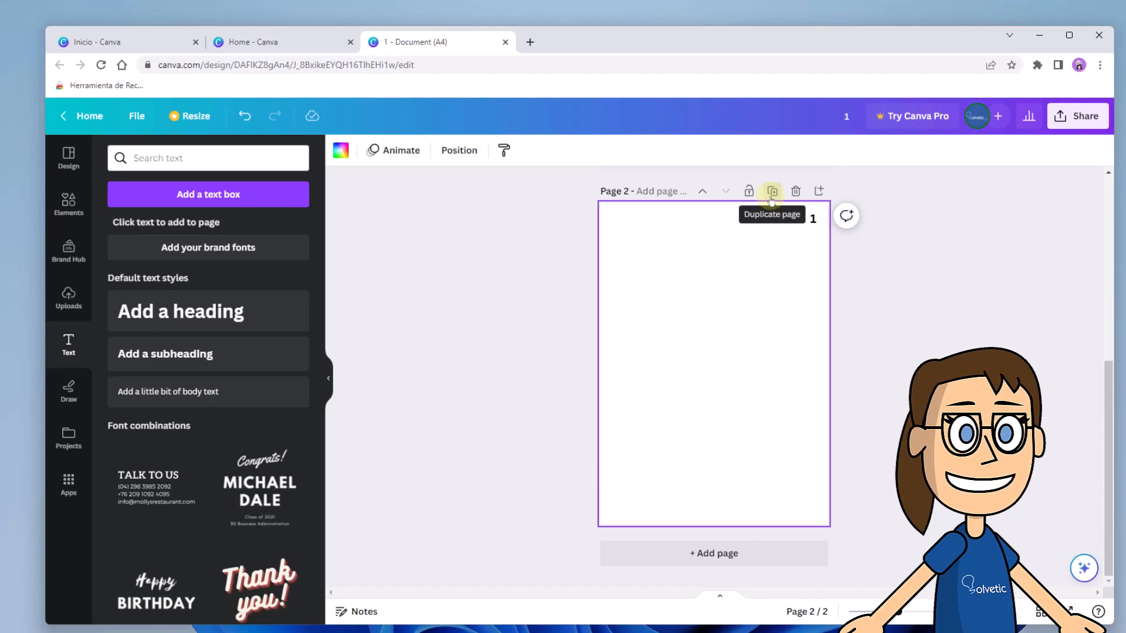
pyautogui.click(771, 190)
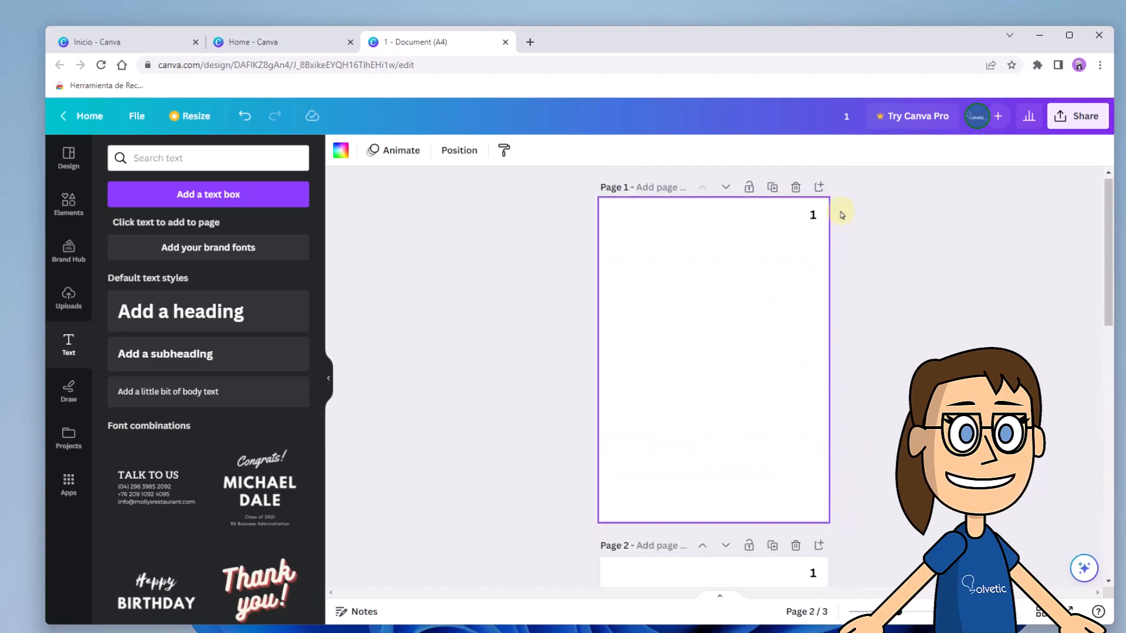
pyautogui.scroll(-3)
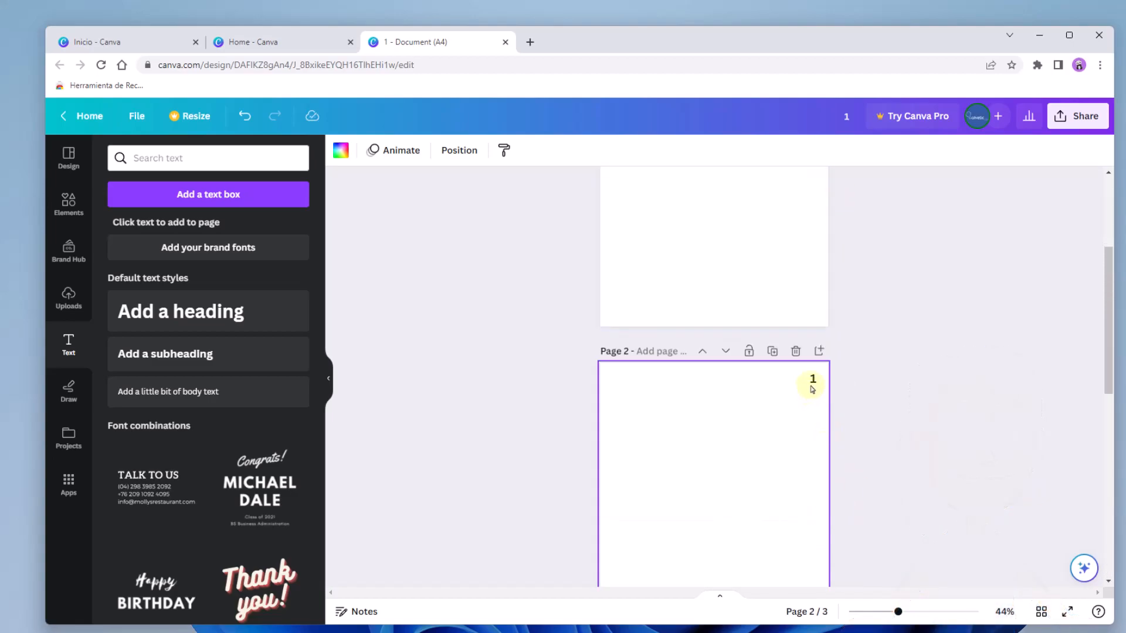
# - Change page 2's corner number to 2 and begin editing page 3's number
pyautogui.click(812, 380)
pyautogui.write('21')
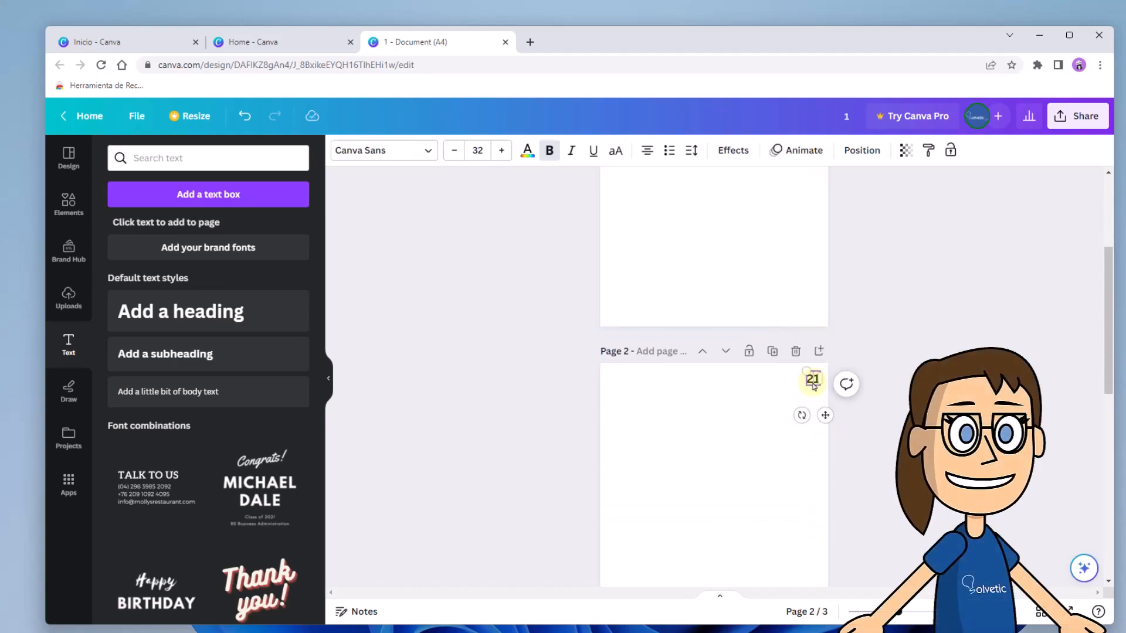
pyautogui.click(749, 466)
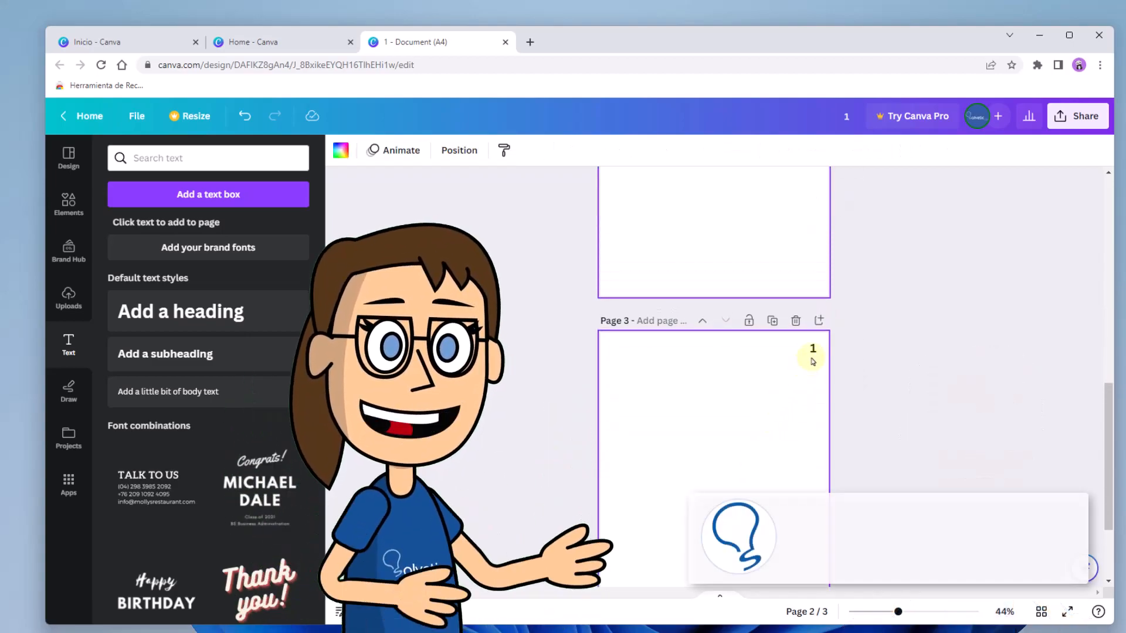
pyautogui.click(812, 348)
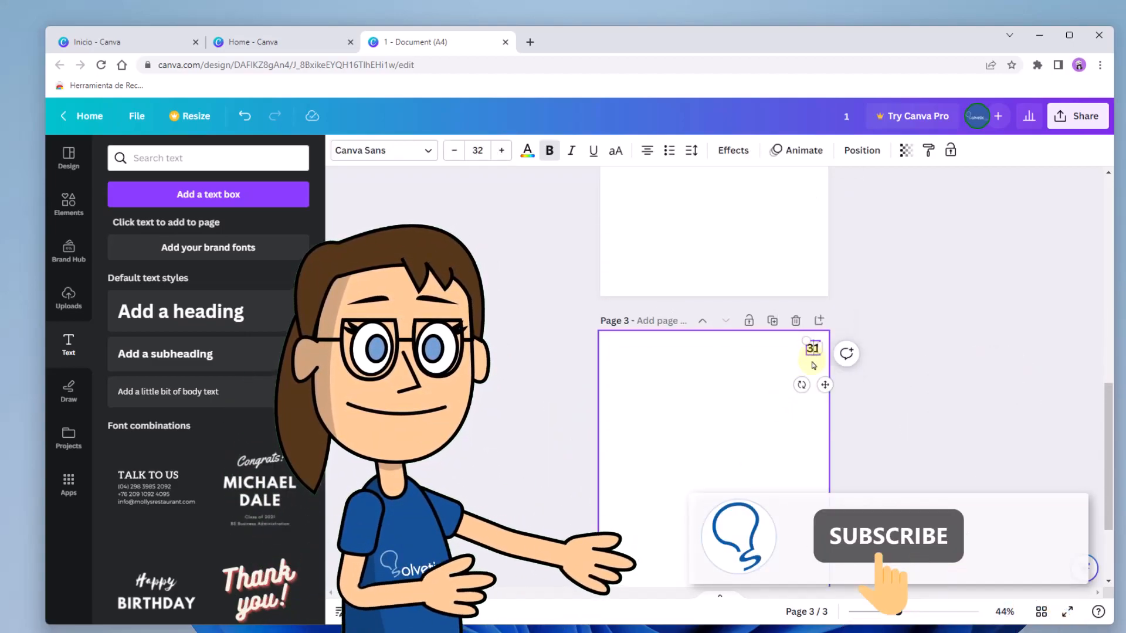